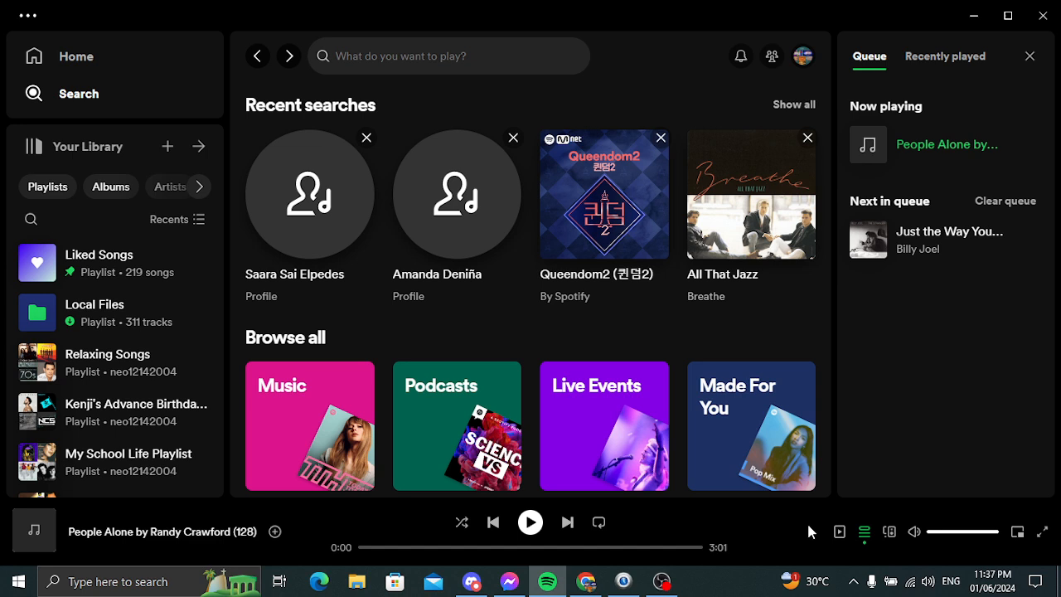
pyautogui.moveTo(640, 528)
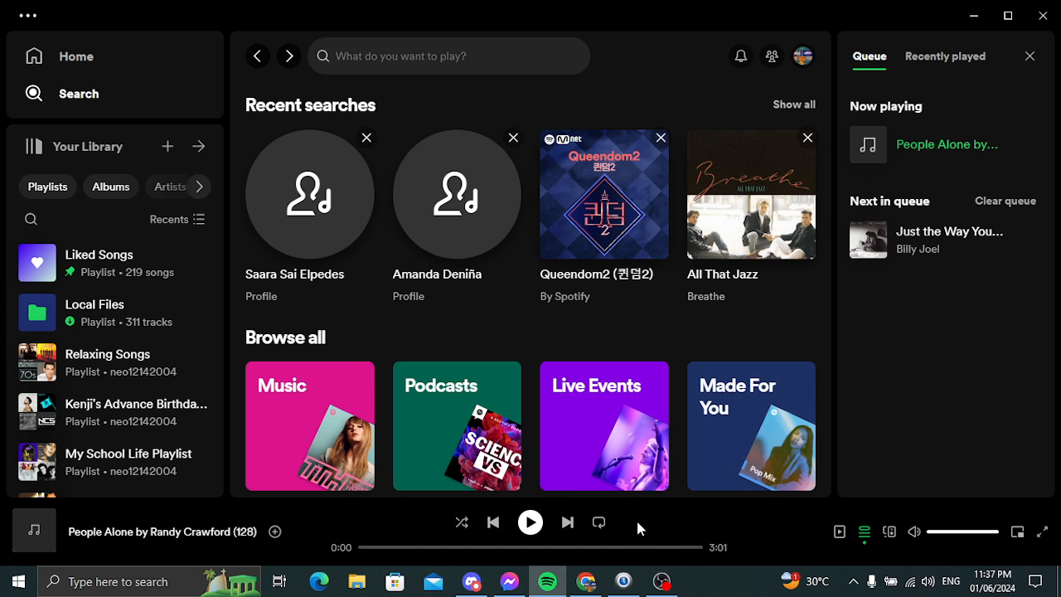
pyautogui.moveTo(646, 531)
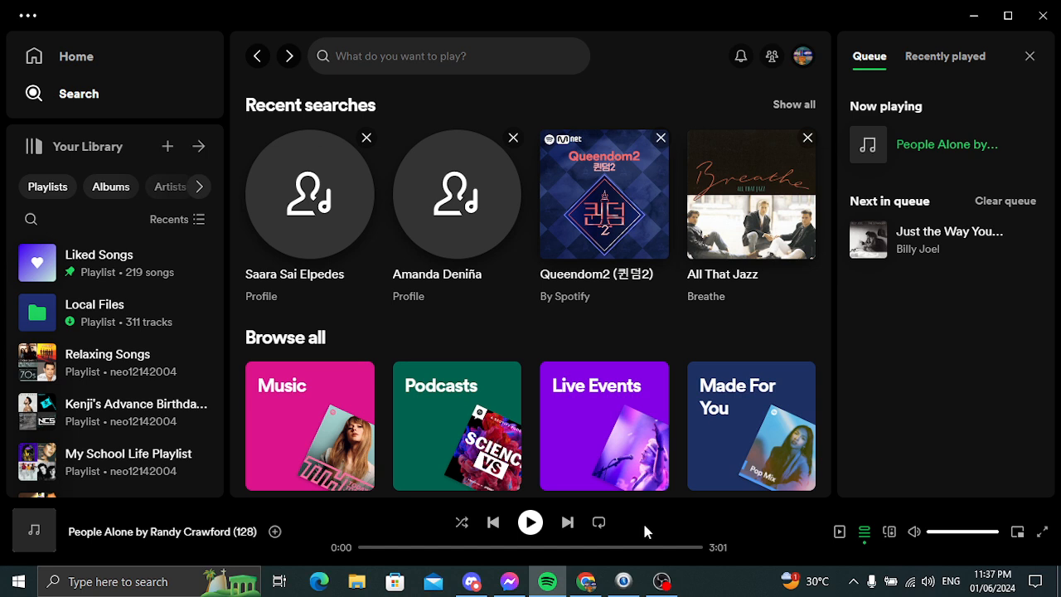
# Play Randy Crawford's 'People Alone', then skip to Billy Joel's 'Just the Way You Are'.
pyautogui.click(530, 521)
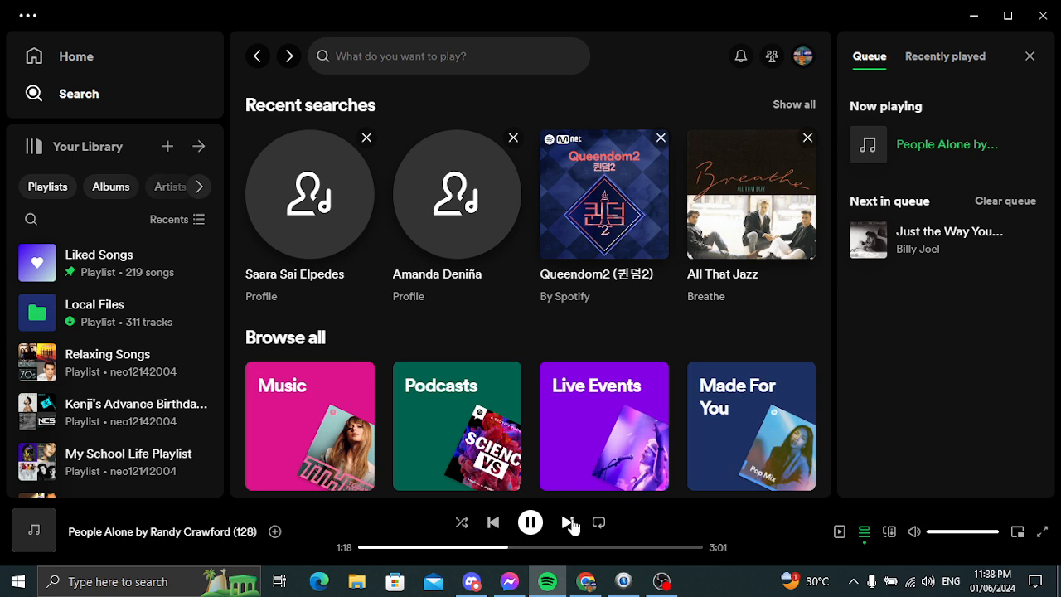
pyautogui.click(570, 522)
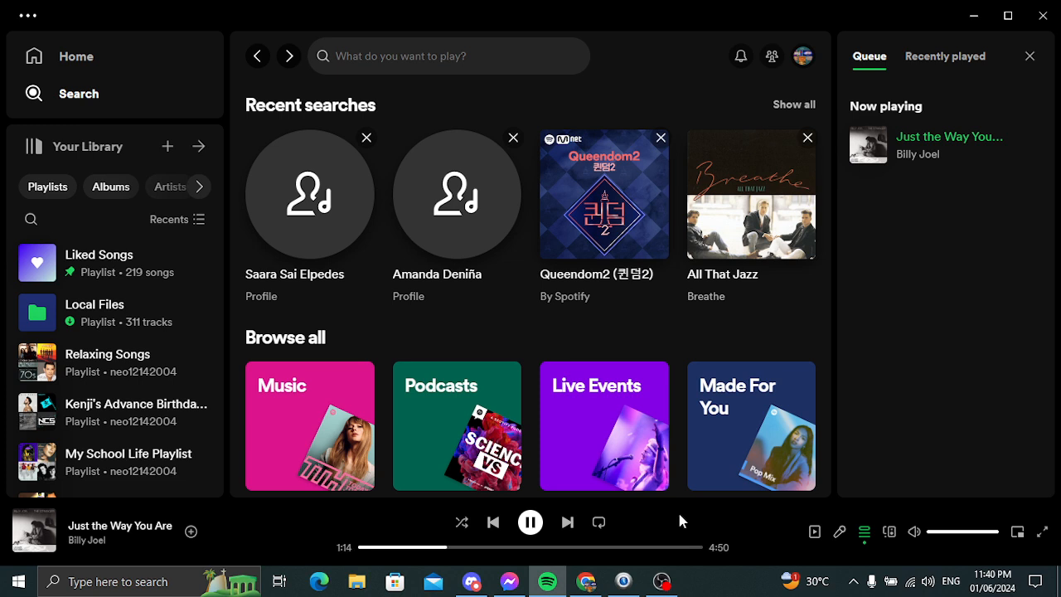
# Pause Billy Joel's 'Just the Way You Are' at 1:16.
pyautogui.click(529, 521)
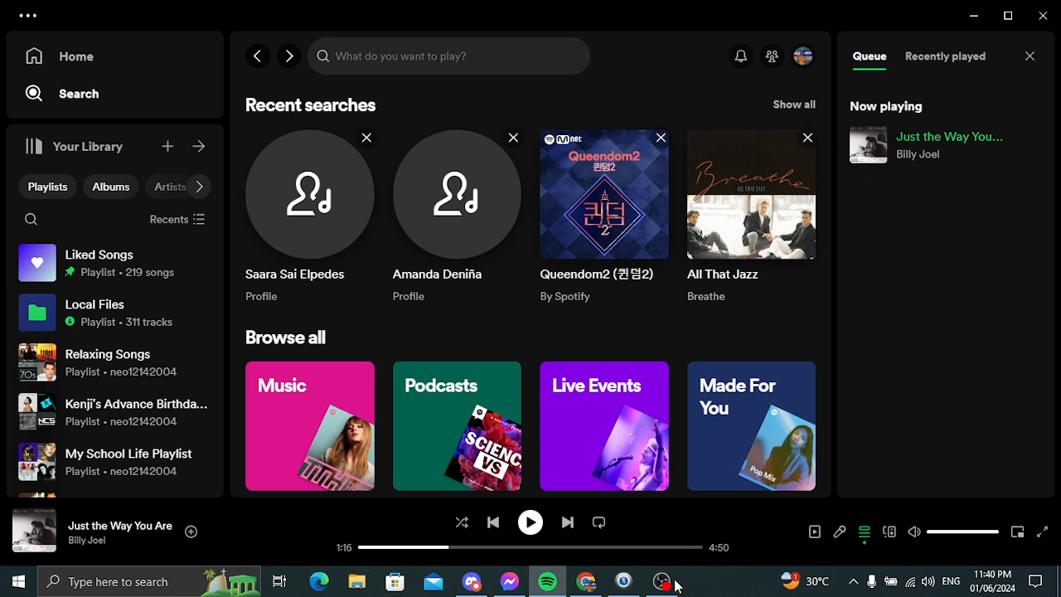
# Bring OBS Studio to the front from the taskbar, showing the running MOL Music Test recording.
pyautogui.click(661, 580)
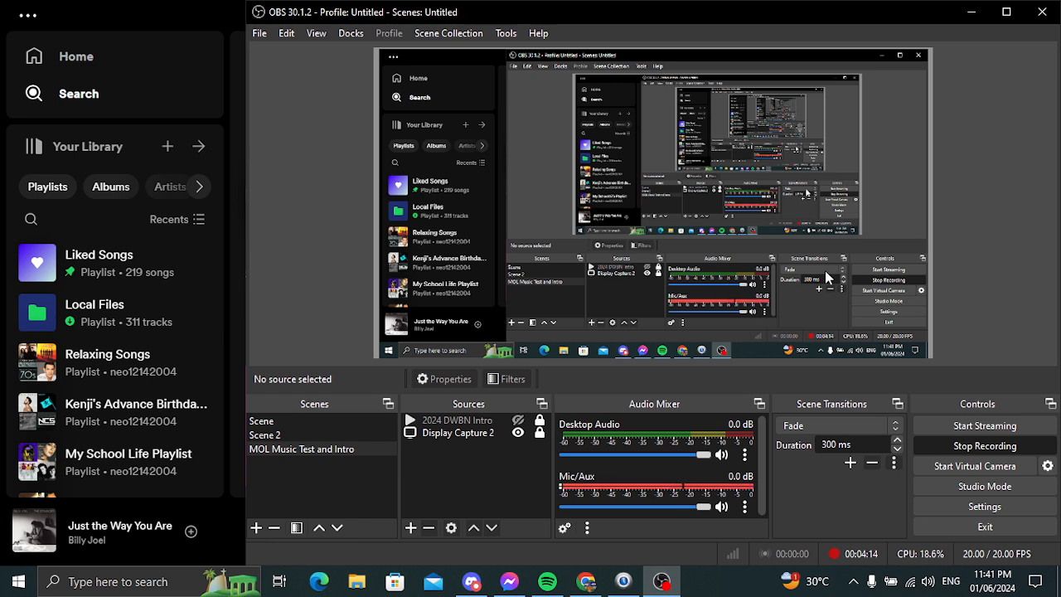
pyautogui.moveTo(926, 277)
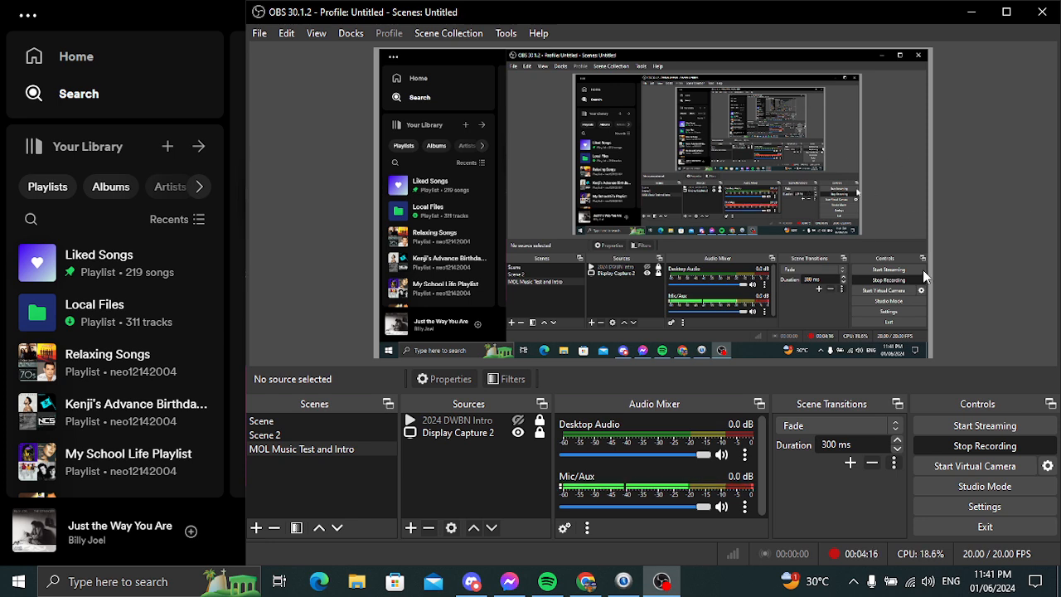
pyautogui.moveTo(855, 526)
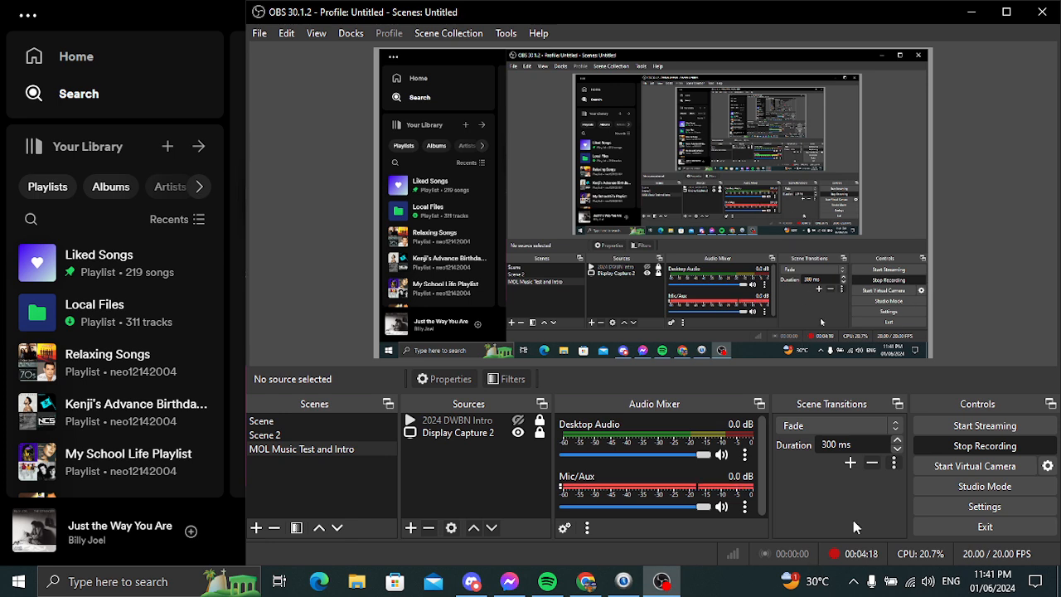
pyautogui.moveTo(870, 518)
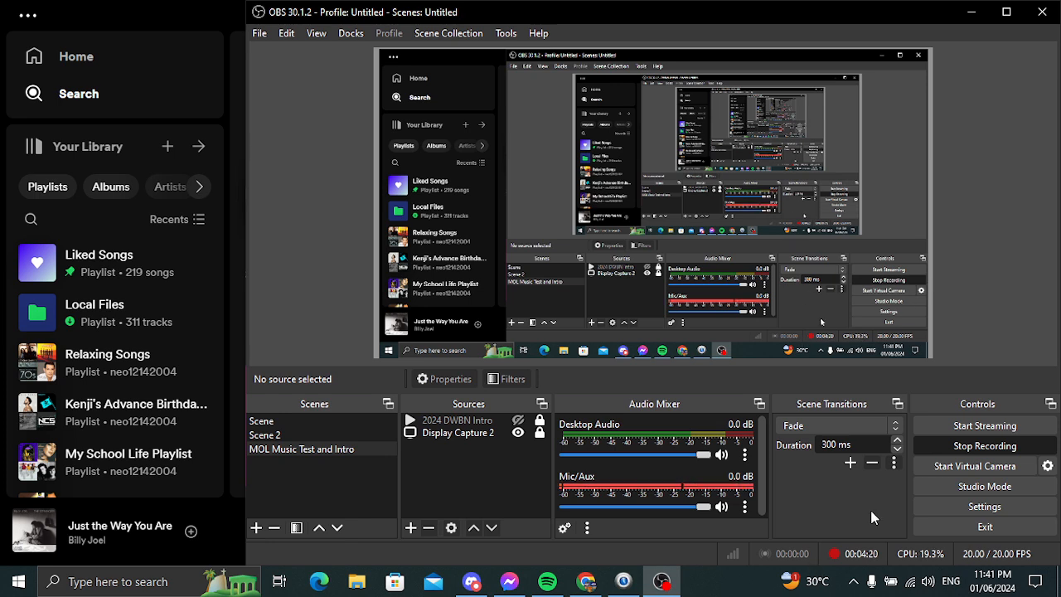